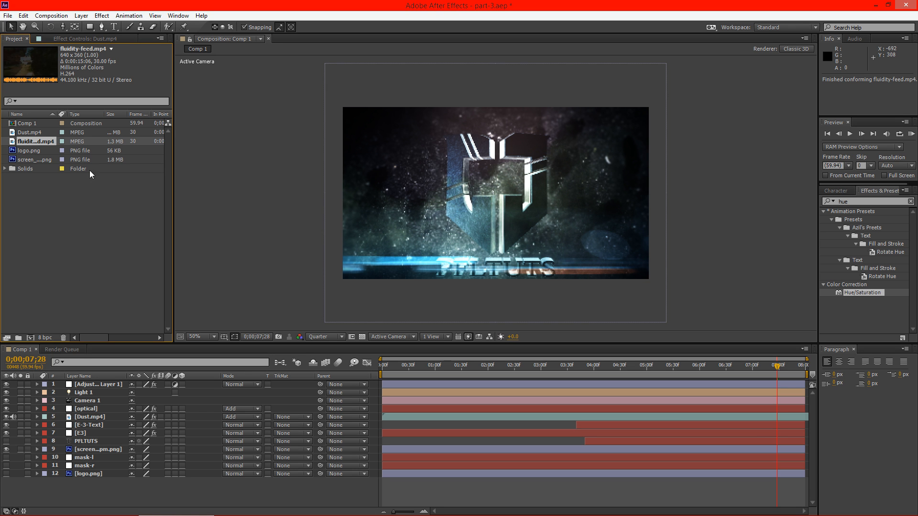
mouse_move(44, 146)
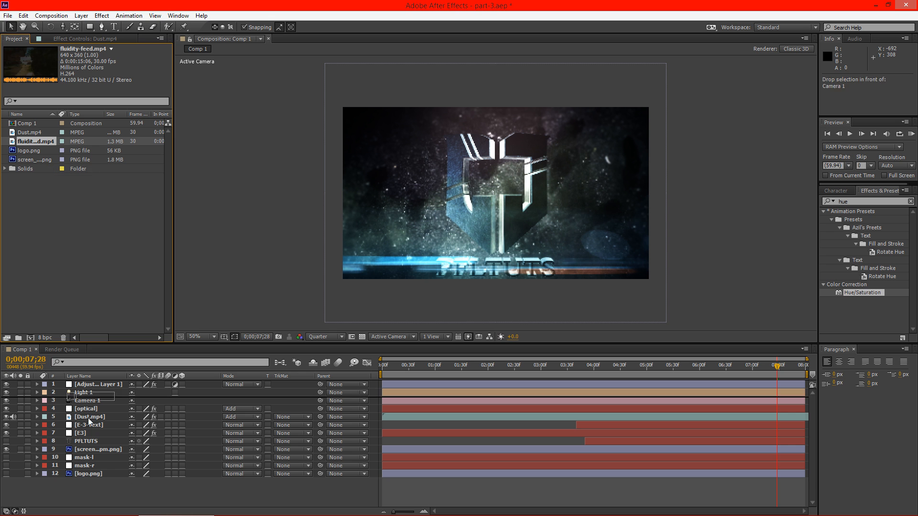
Add fluidity-feed.mp4 to Comp 1 as the bottom layer with its waveform shown.
left_click_drag(36, 141, 96, 482)
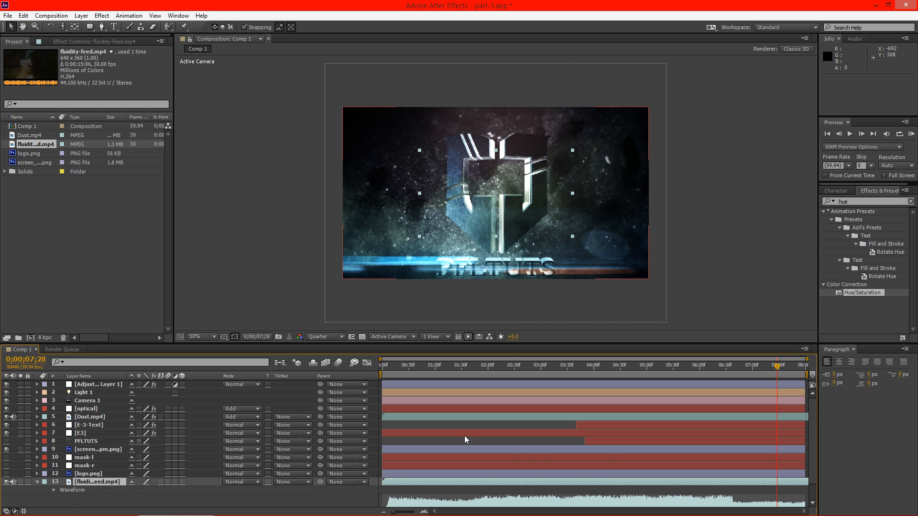
Slide the song layer to start five seconds in and audio-preview the work area.
scroll("down", 3)
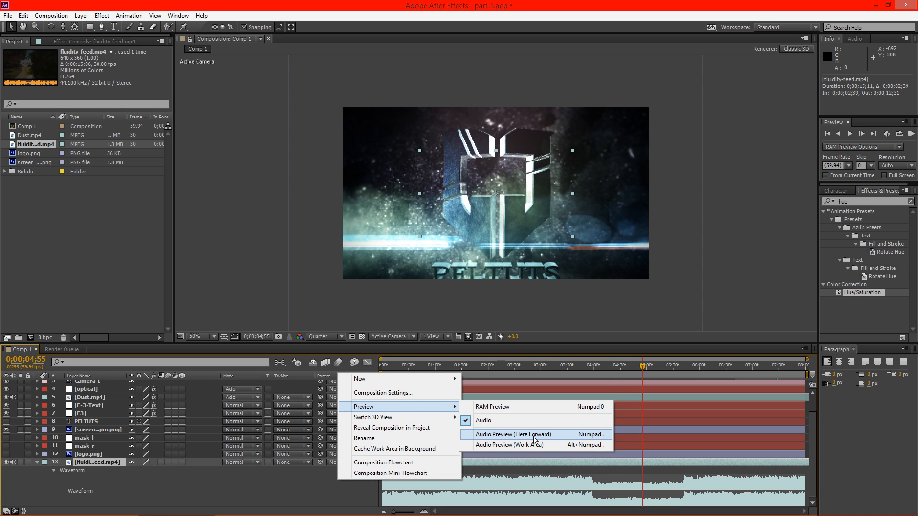
left_click(514, 434)
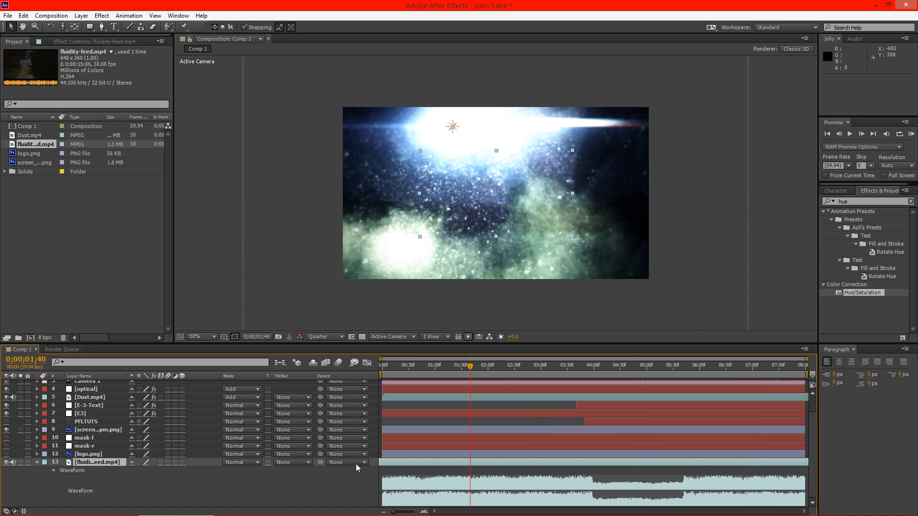
right_click(355, 466)
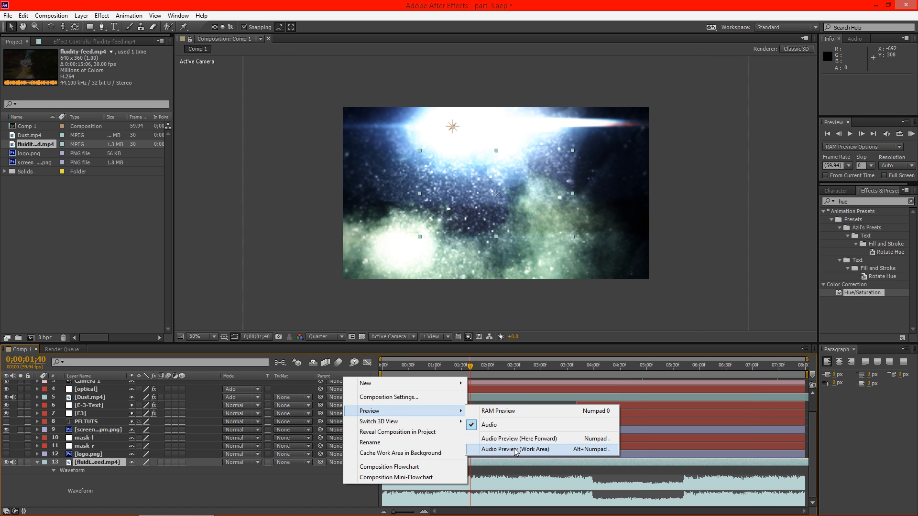
left_click(515, 450)
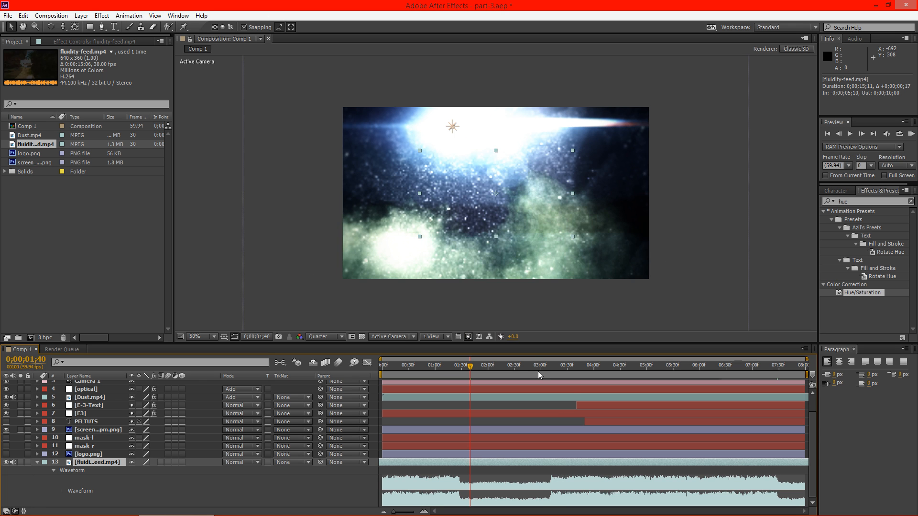
Split the song layer at 0;00;02;13 so the second piece starts on the beat.
left_click(591, 364)
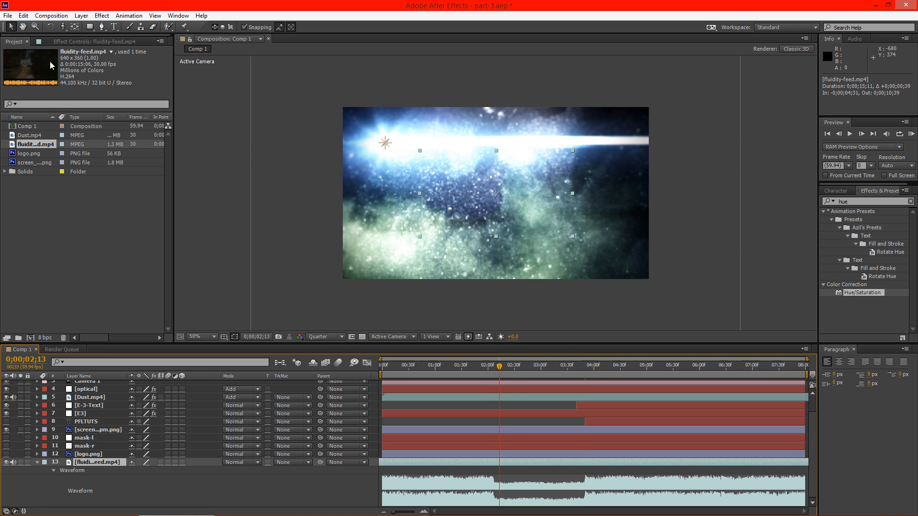
left_click(23, 16)
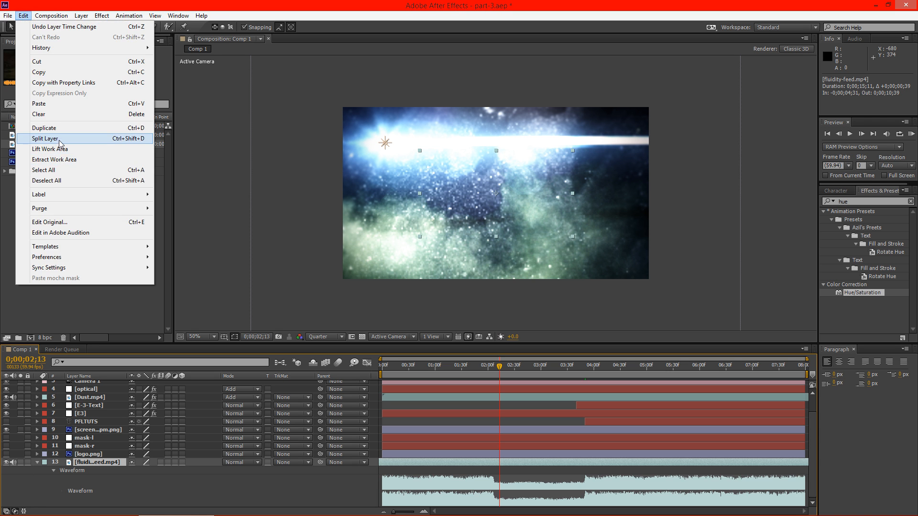
left_click(43, 138)
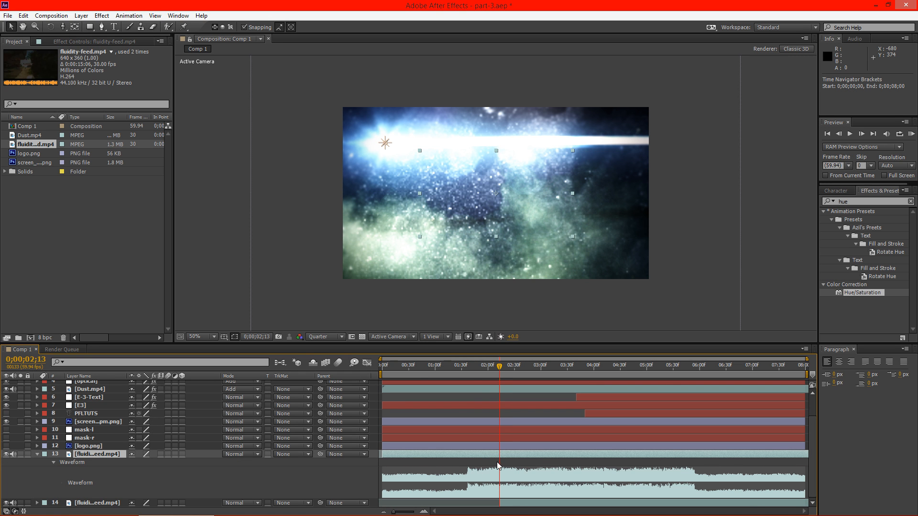
mouse_move(797, 467)
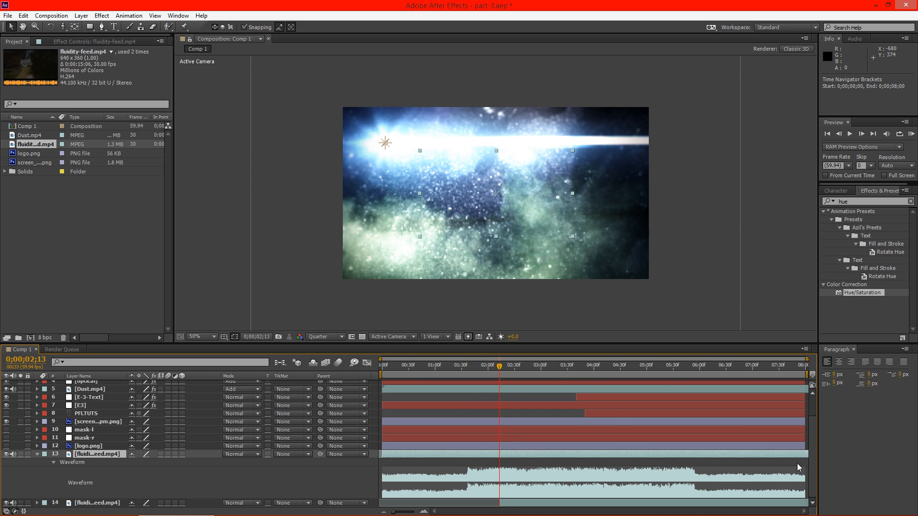
Split the first song layer again near 0;00;01;33, leaving three song pieces.
left_click(465, 364)
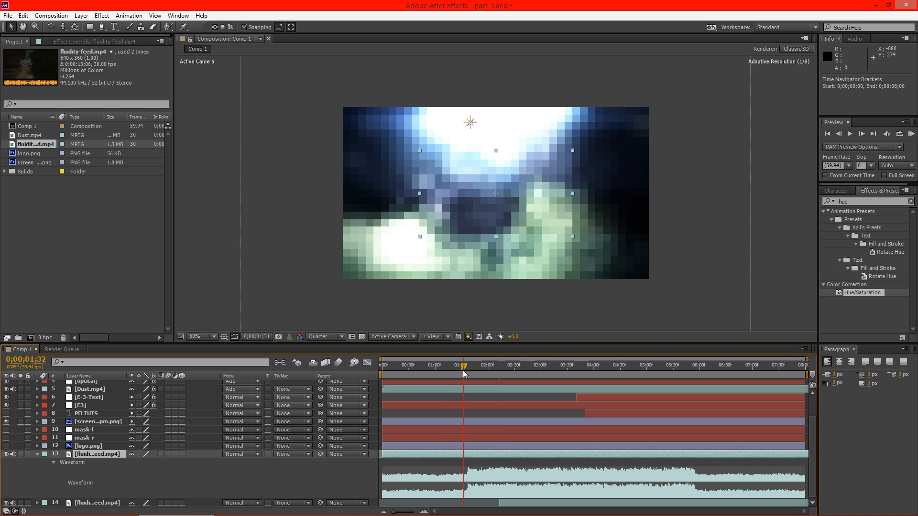
left_click(23, 16)
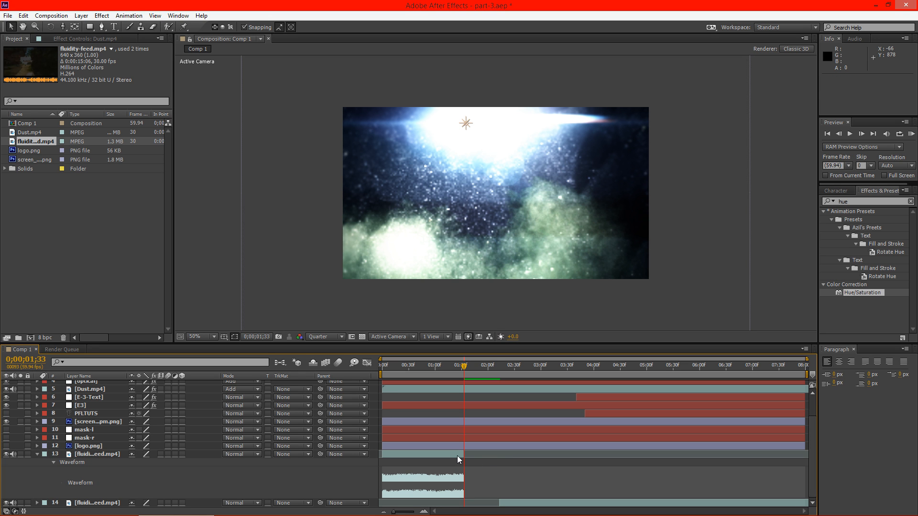
left_click(97, 453)
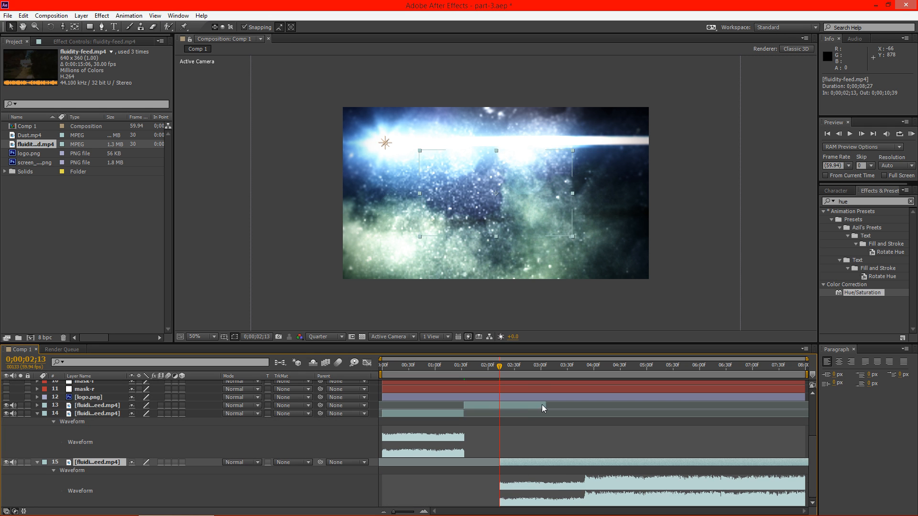
Slot the short middle piece before the beat section and audio-preview the work area.
left_click_drag(544, 408, 500, 409)
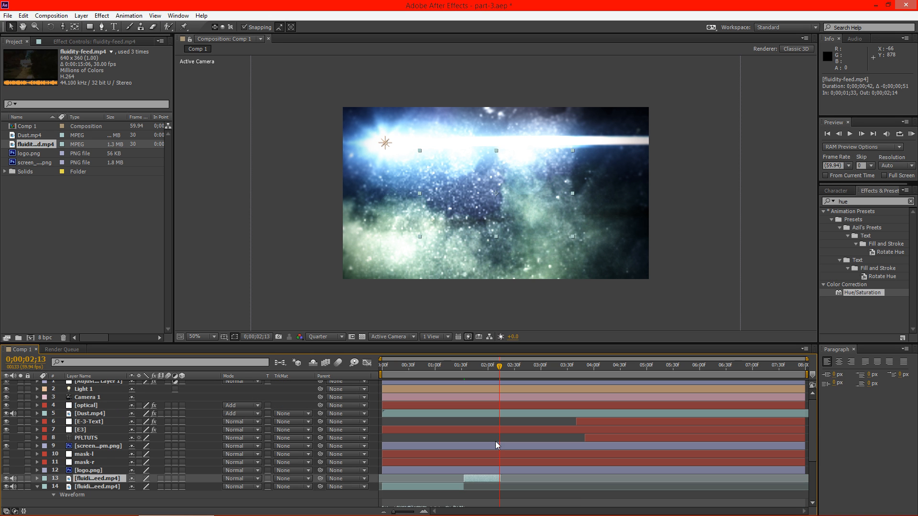
right_click(496, 444)
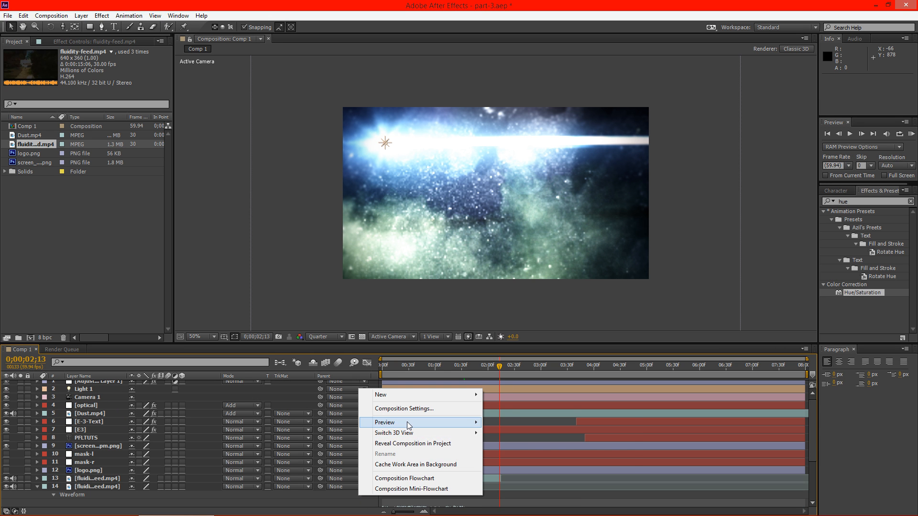
left_click(384, 422)
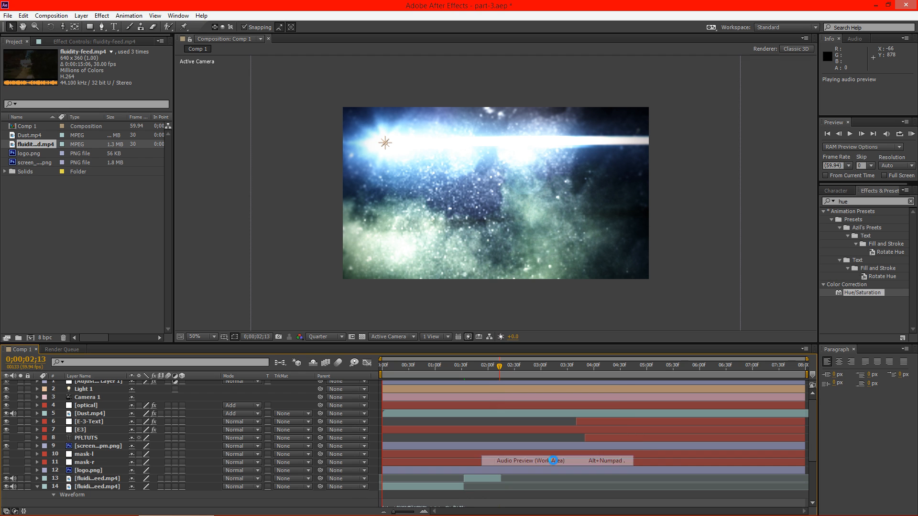
left_click(533, 460)
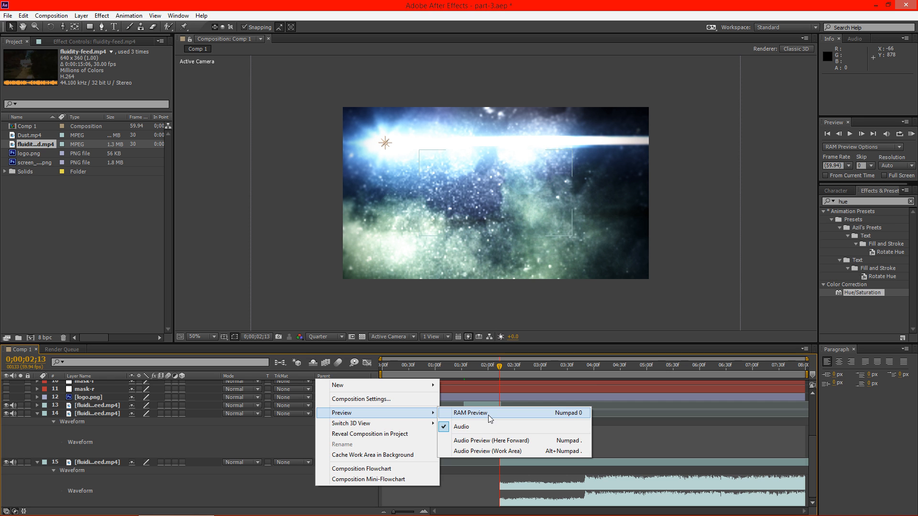
Run a RAM preview of the comp from the beginning with the song edits in place.
left_click(468, 412)
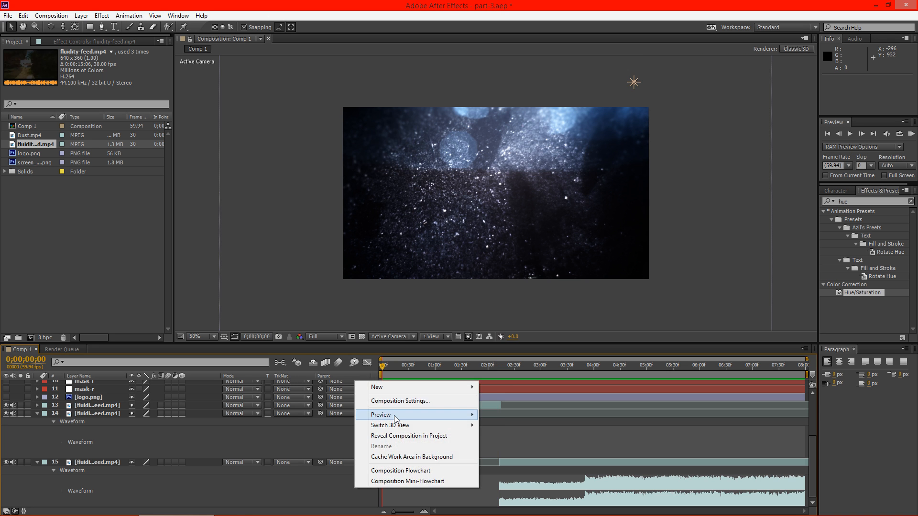
left_click(381, 414)
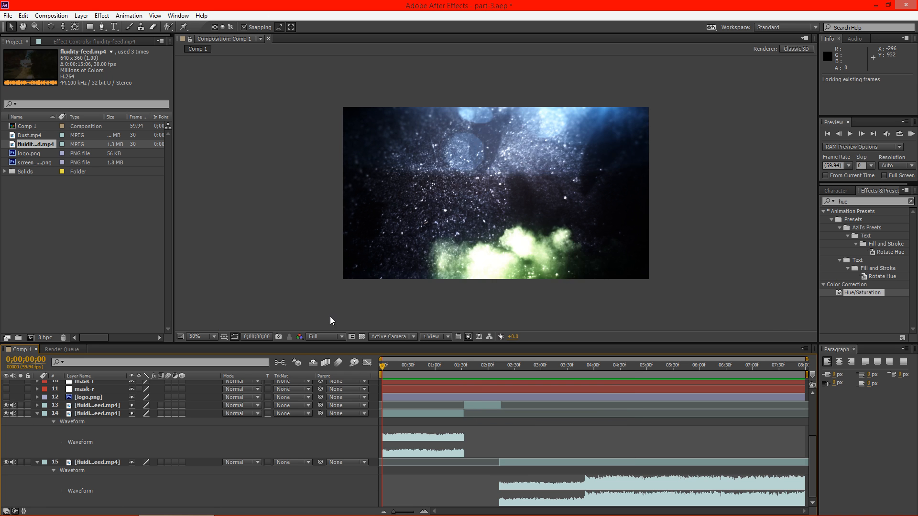